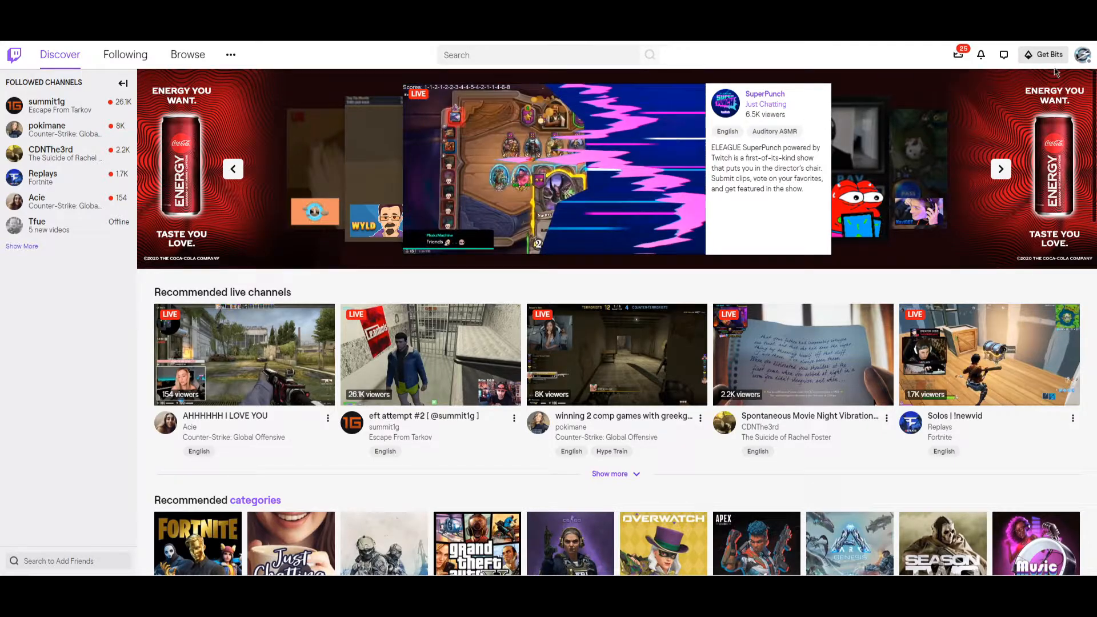
# Go to the AllShocKeDUp channel page from the profile avatar's Channel option
pyautogui.click(1083, 55)
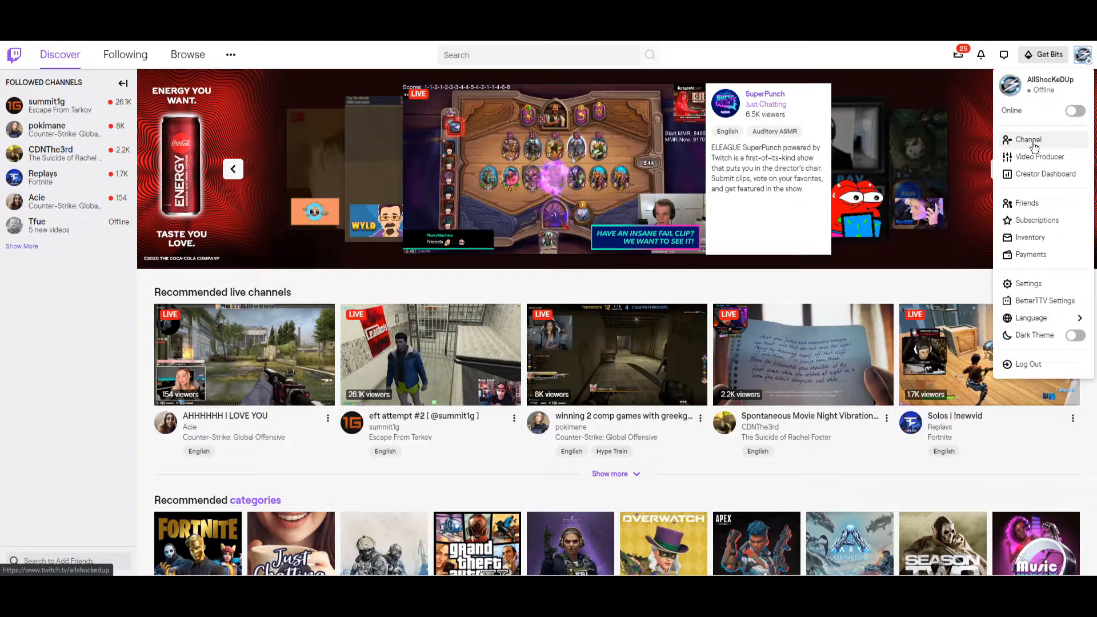
pyautogui.click(1027, 140)
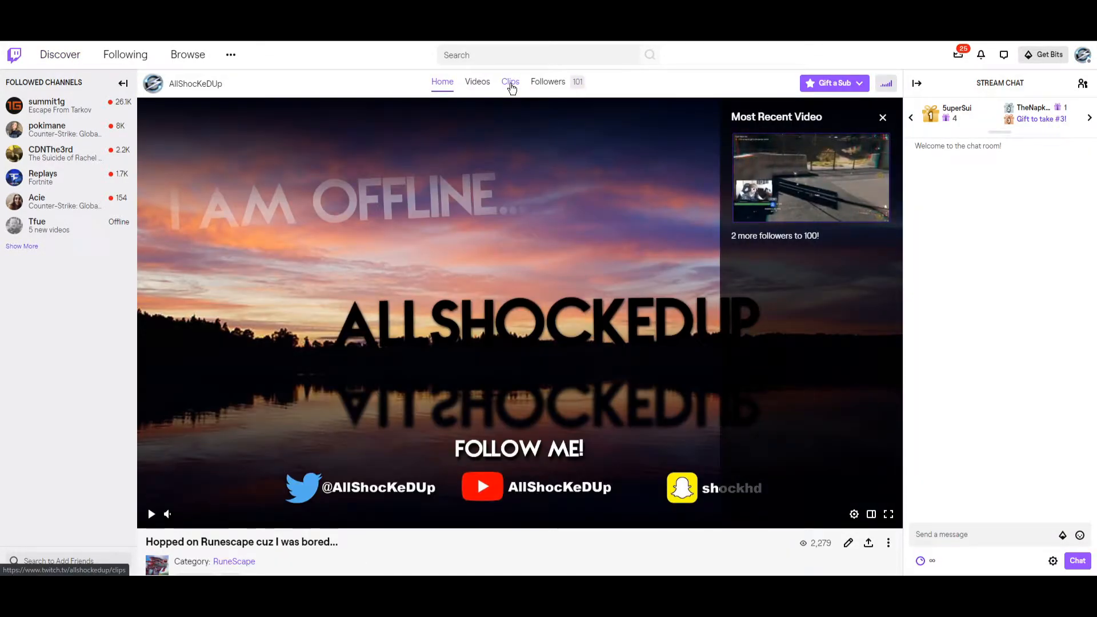
# From the channel's Clips section, play the clip '2 more followers to 100!'
pyautogui.click(510, 82)
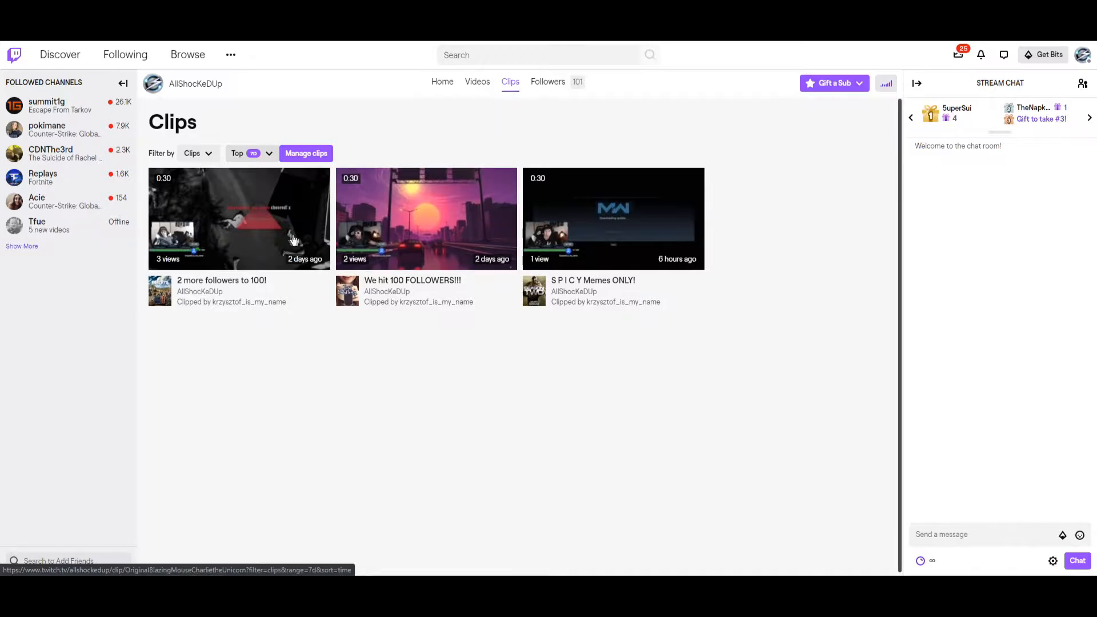
pyautogui.click(239, 218)
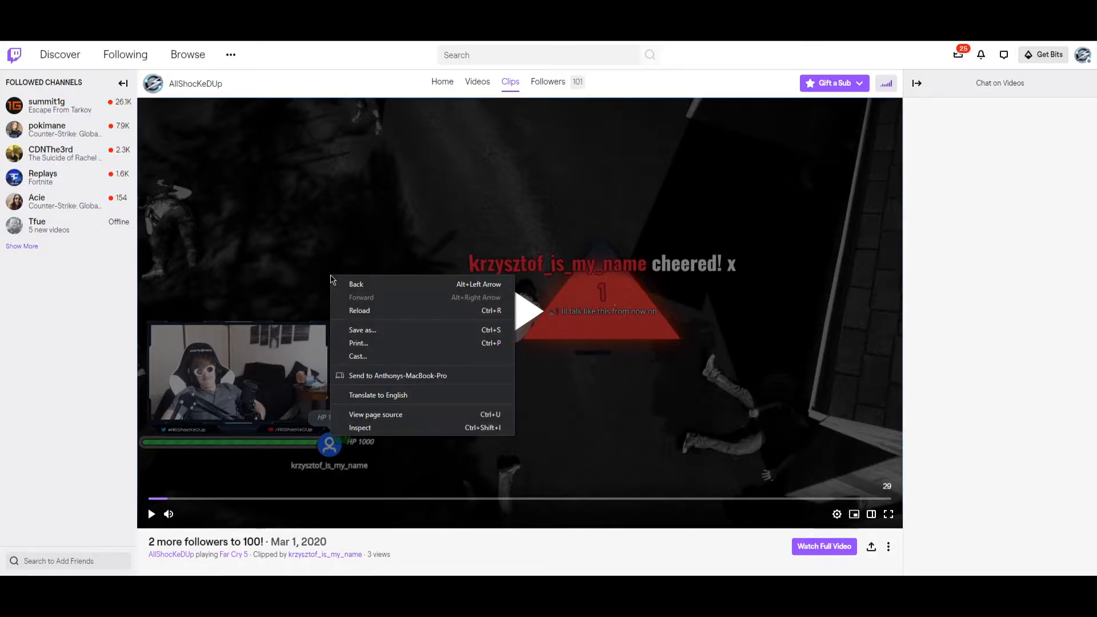
pyautogui.moveTo(360, 427)
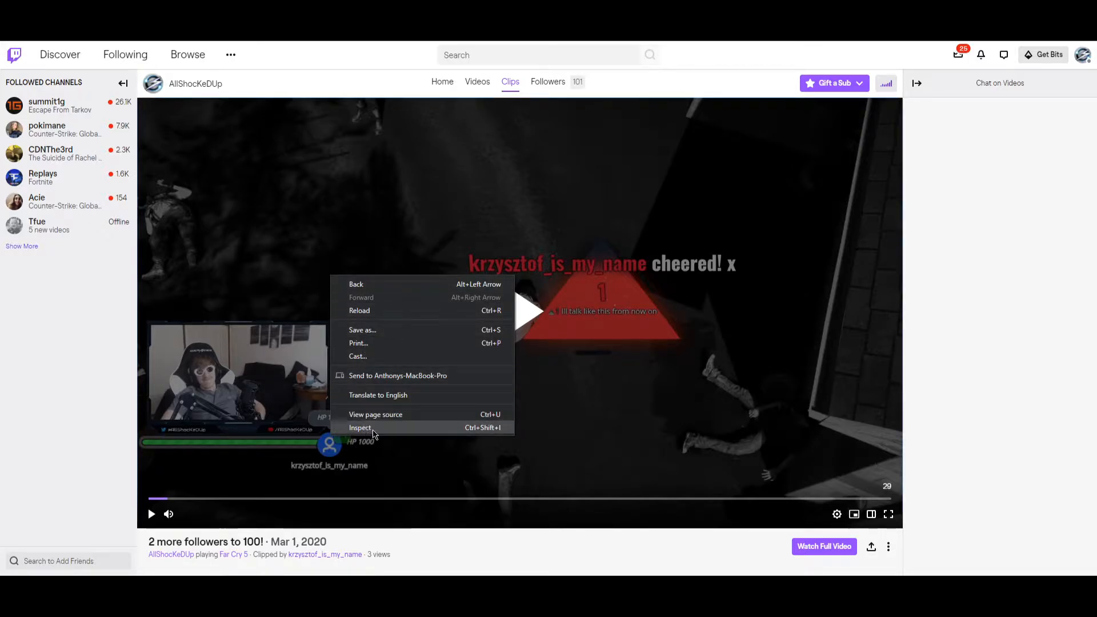
# Inspect the clip page, then choose Save video as on the clip's MP4 video
pyautogui.click(360, 427)
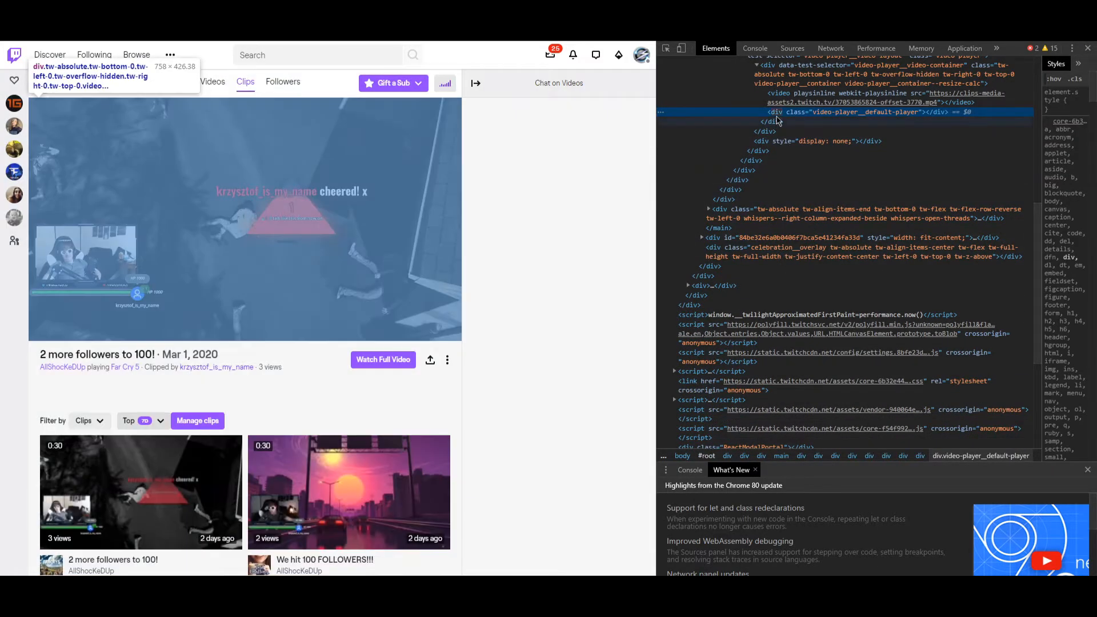
pyautogui.moveTo(794, 112)
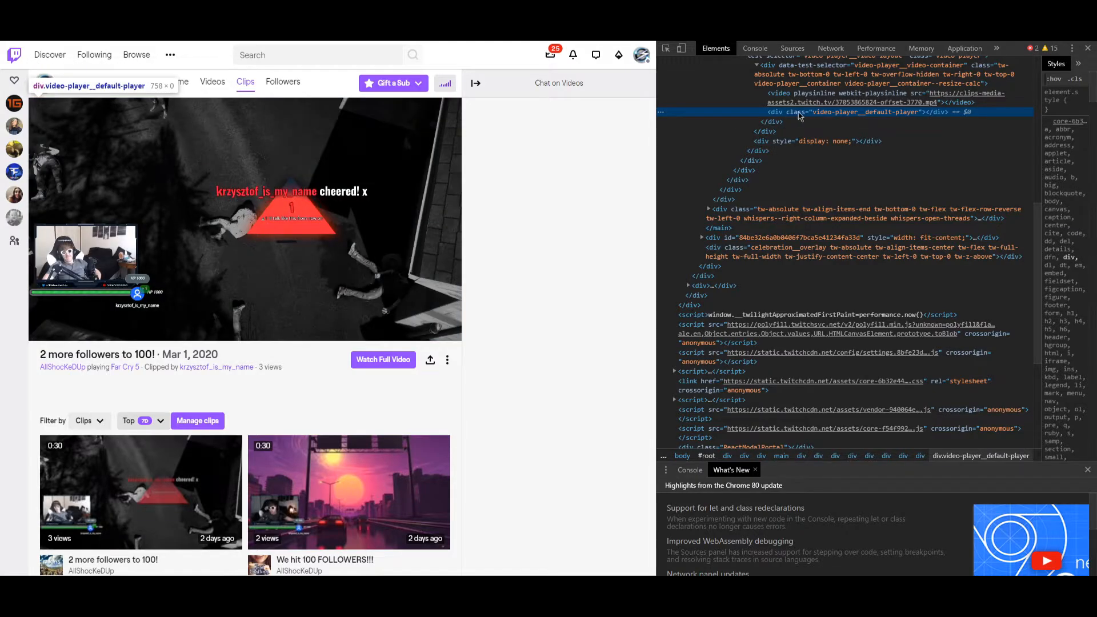
pyautogui.moveTo(906, 117)
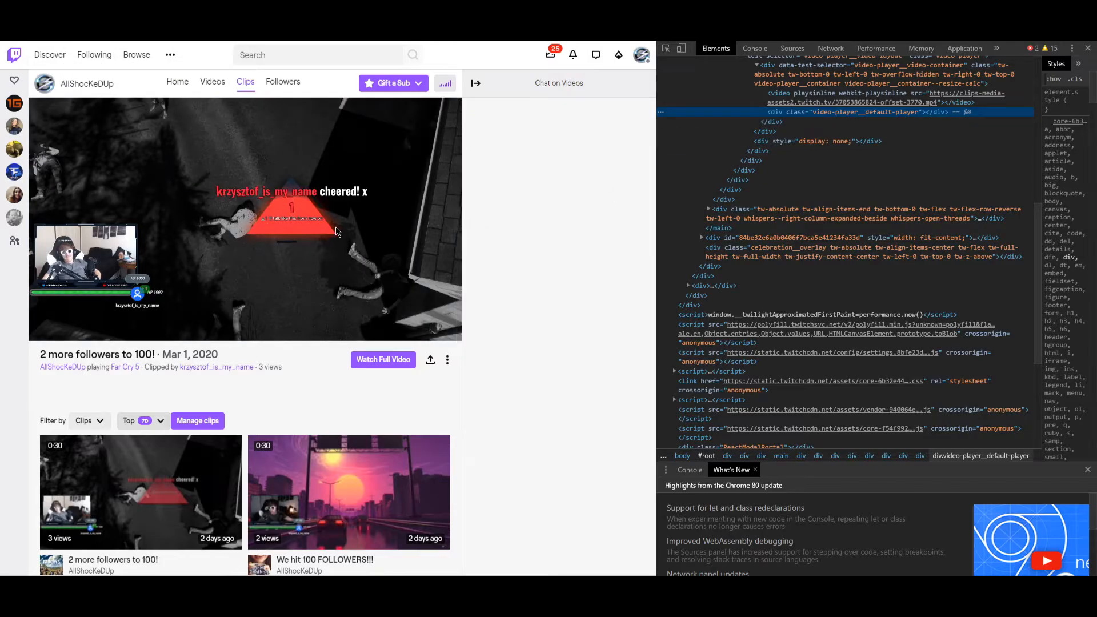
pyautogui.rightClick(336, 232)
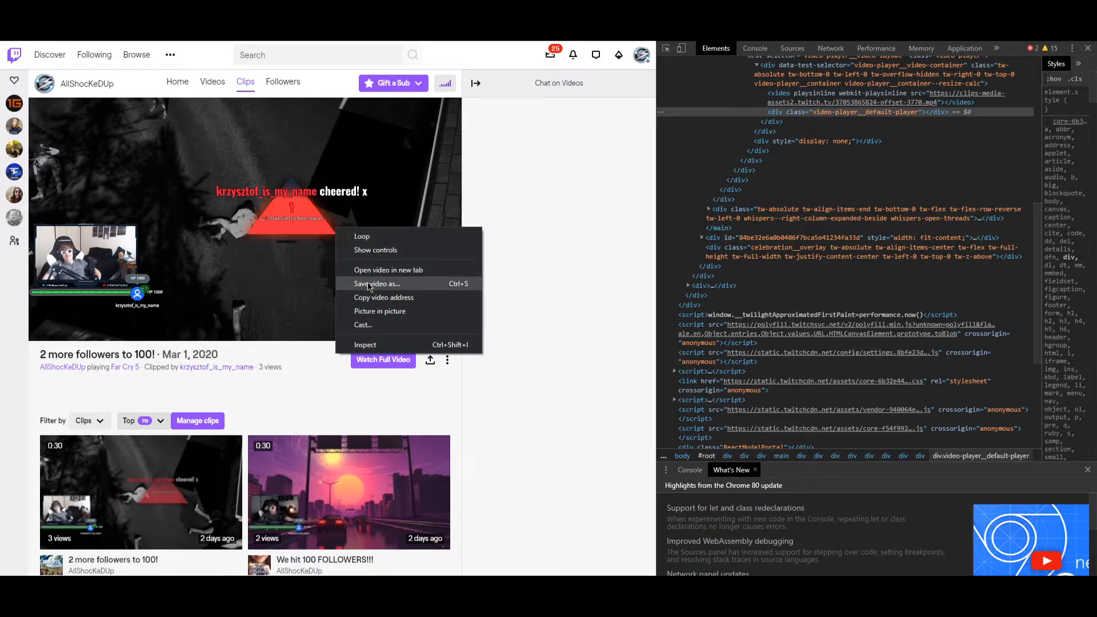
pyautogui.click(376, 284)
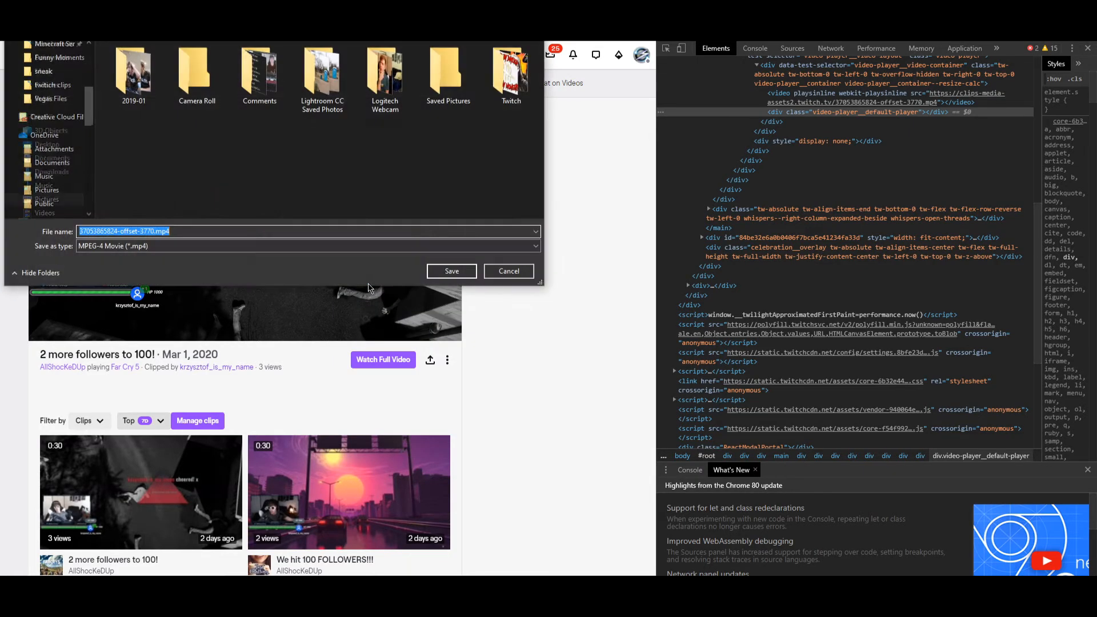
pyautogui.scroll(-3)
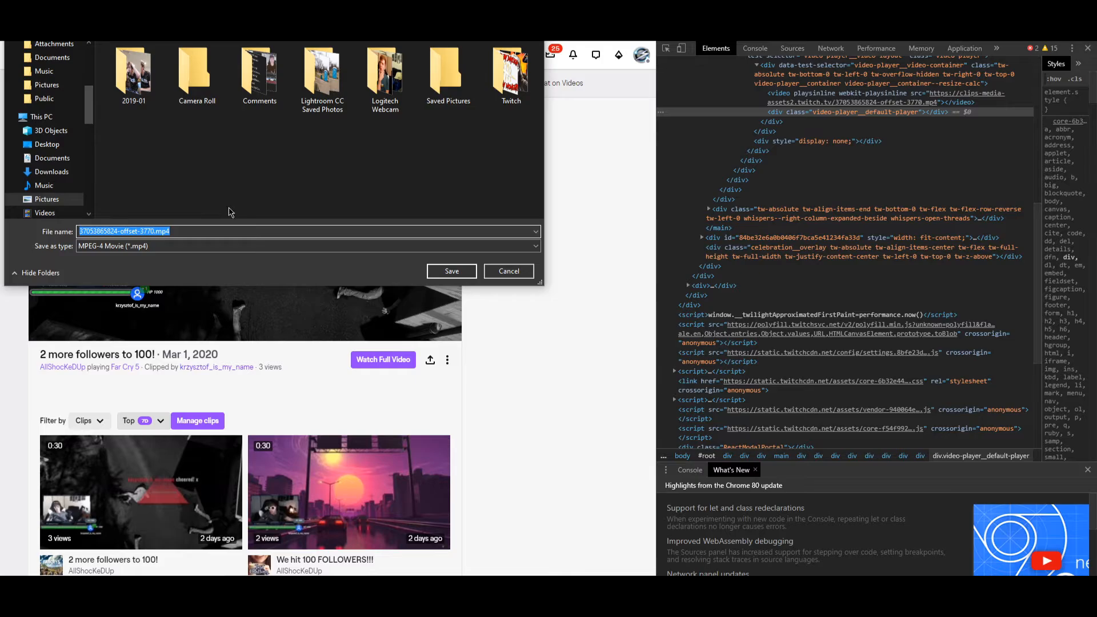
pyautogui.moveTo(250, 213)
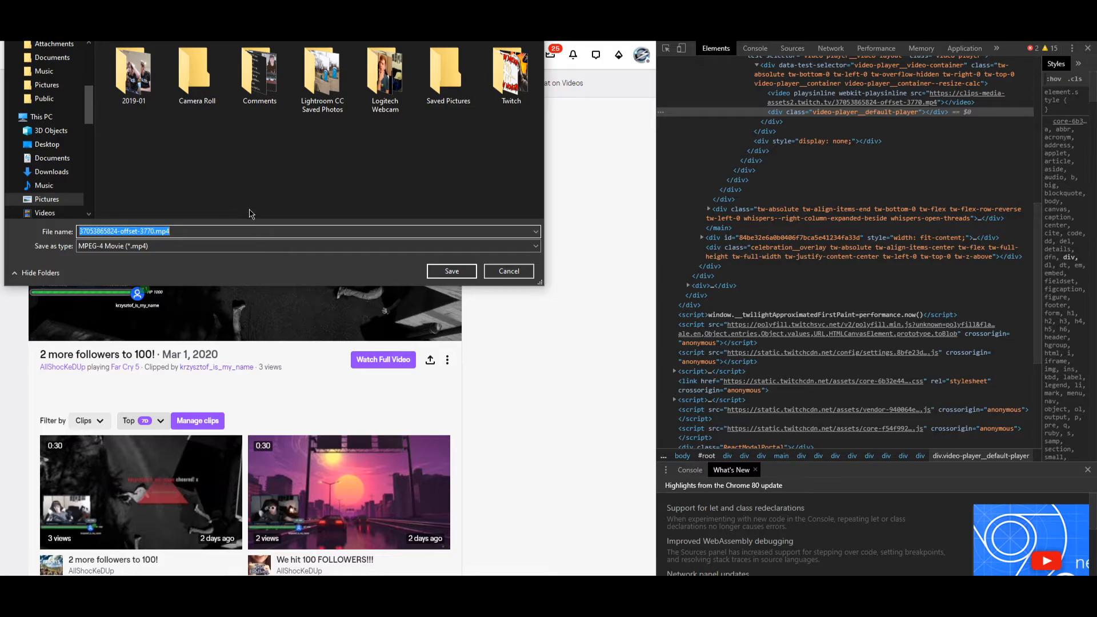